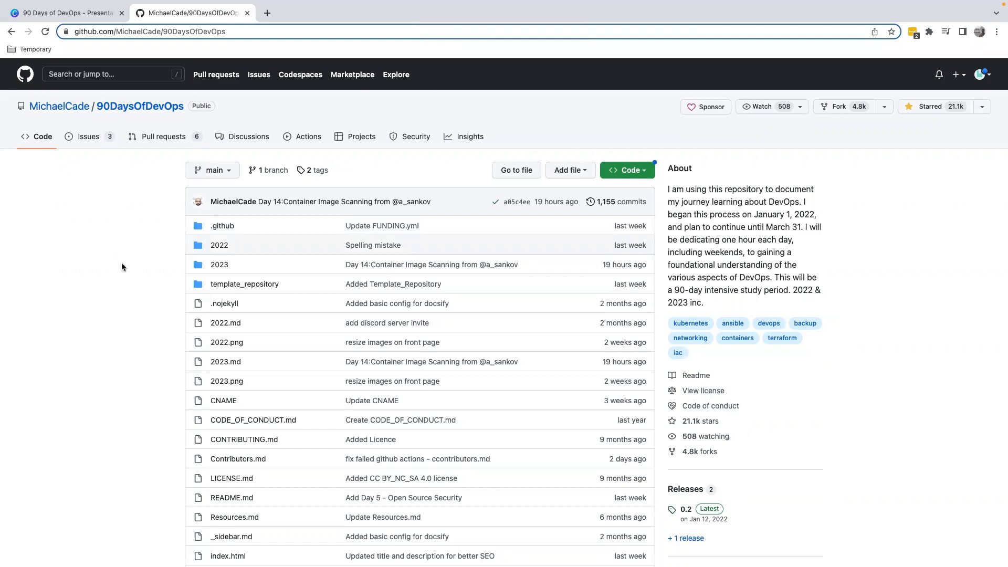
pyautogui.moveTo(219, 244)
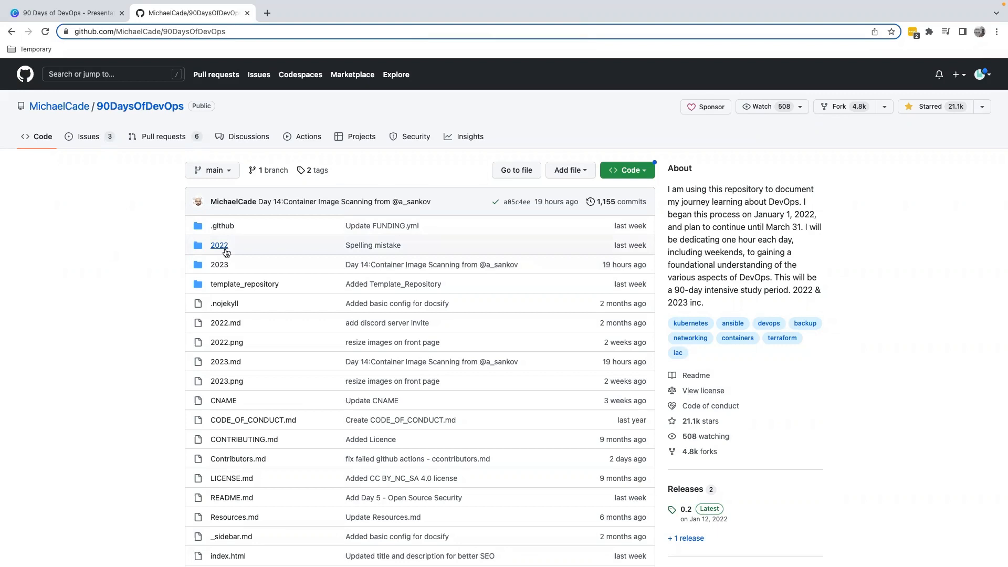
pyautogui.moveTo(219, 265)
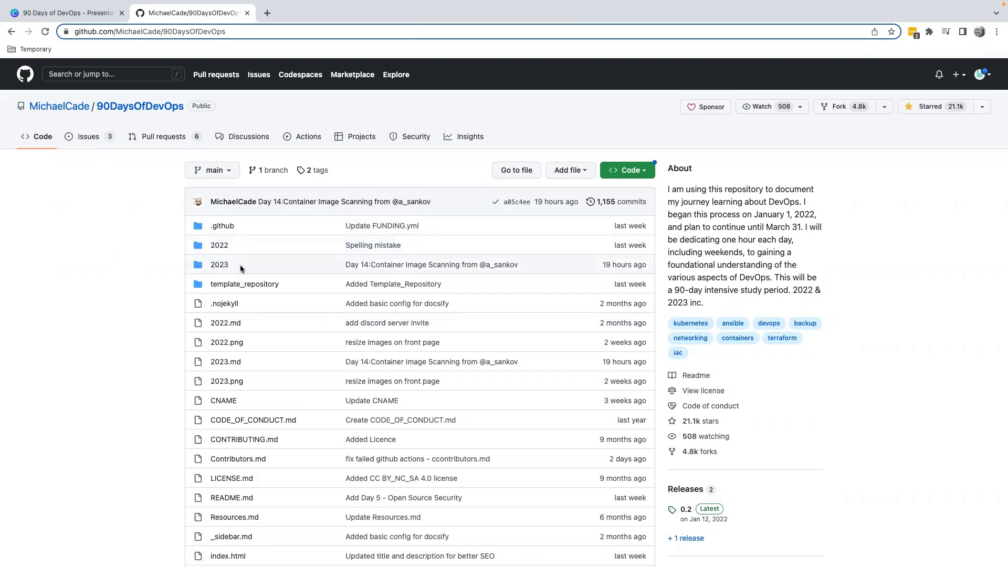
pyautogui.moveTo(219, 244)
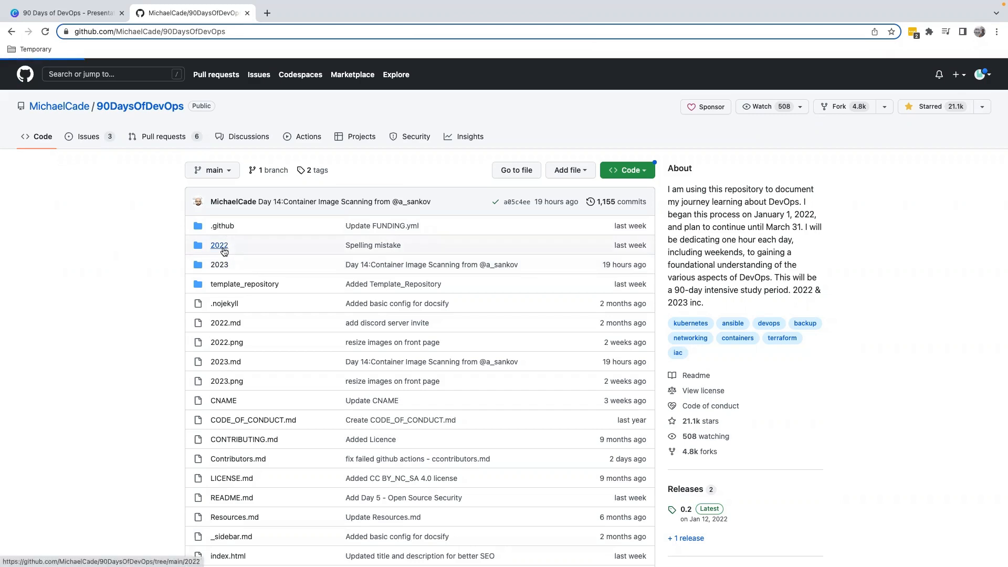
# Navigate into 2022/Days to list the day01.md through day90.md note files
pyautogui.click(219, 244)
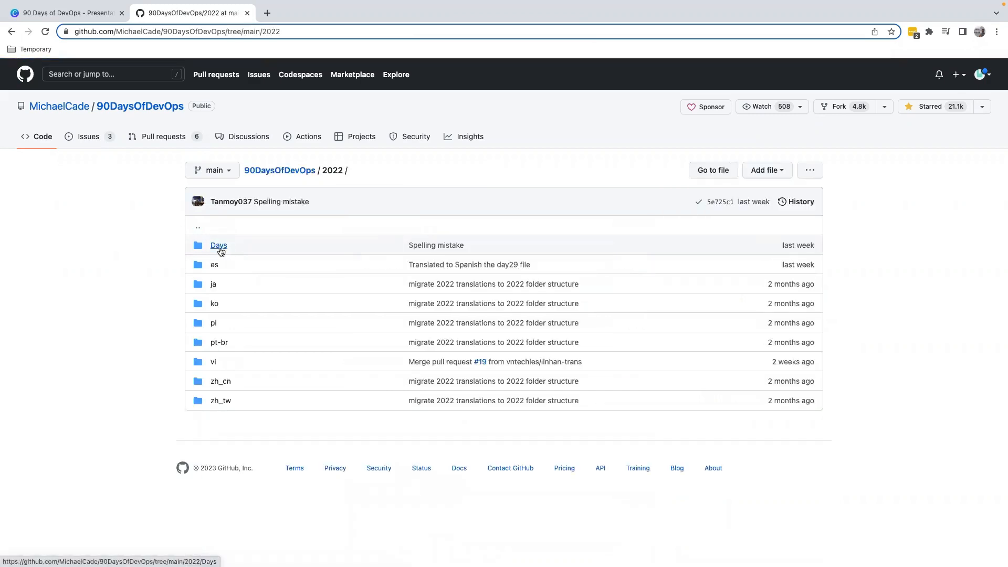
pyautogui.click(219, 245)
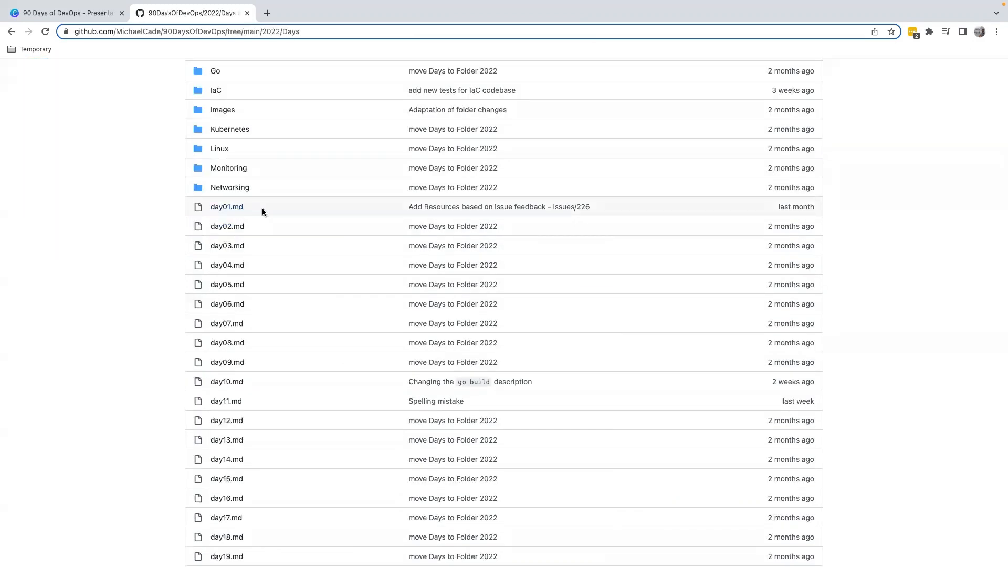
pyautogui.scroll(-3)
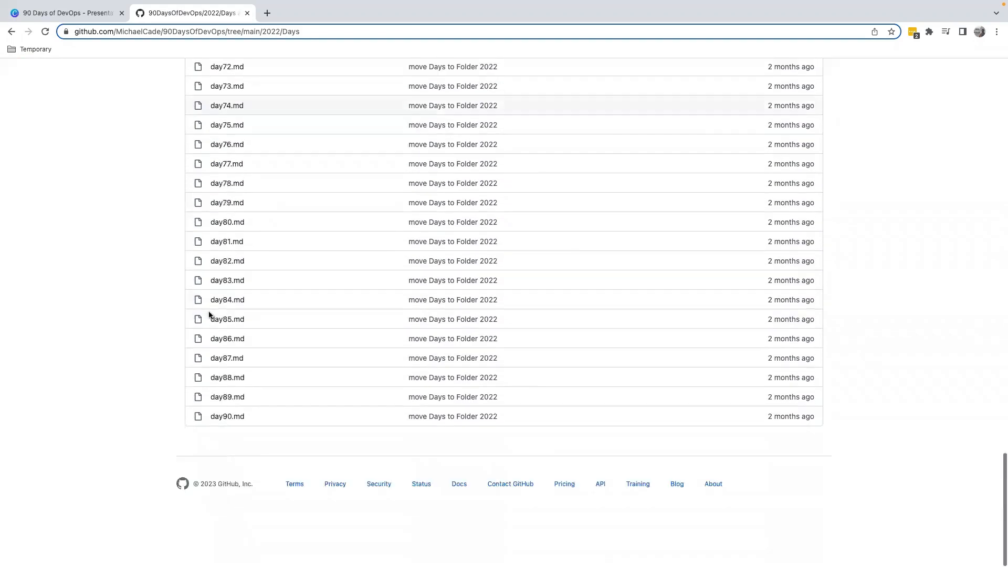
pyautogui.scroll(3)
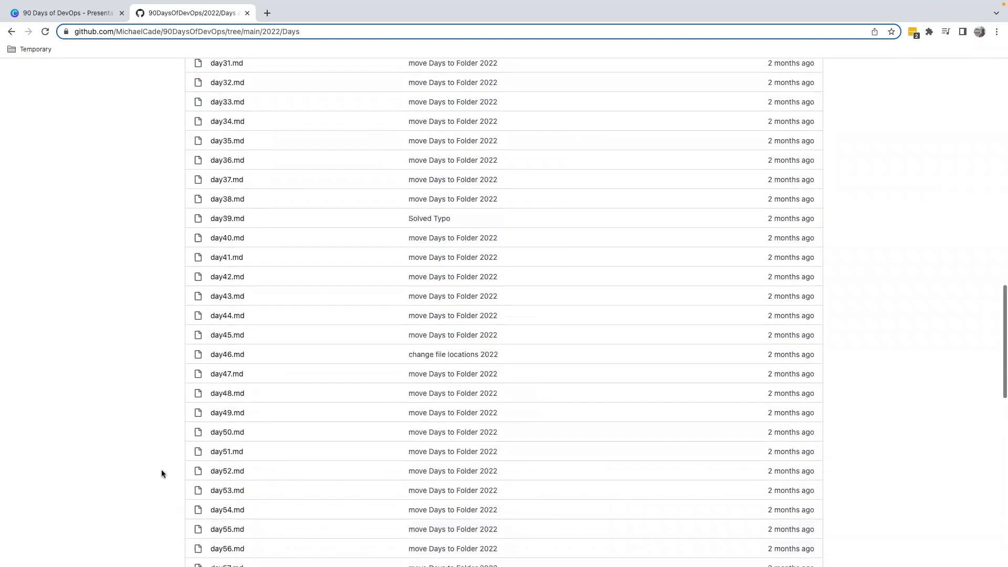
pyautogui.scroll(3)
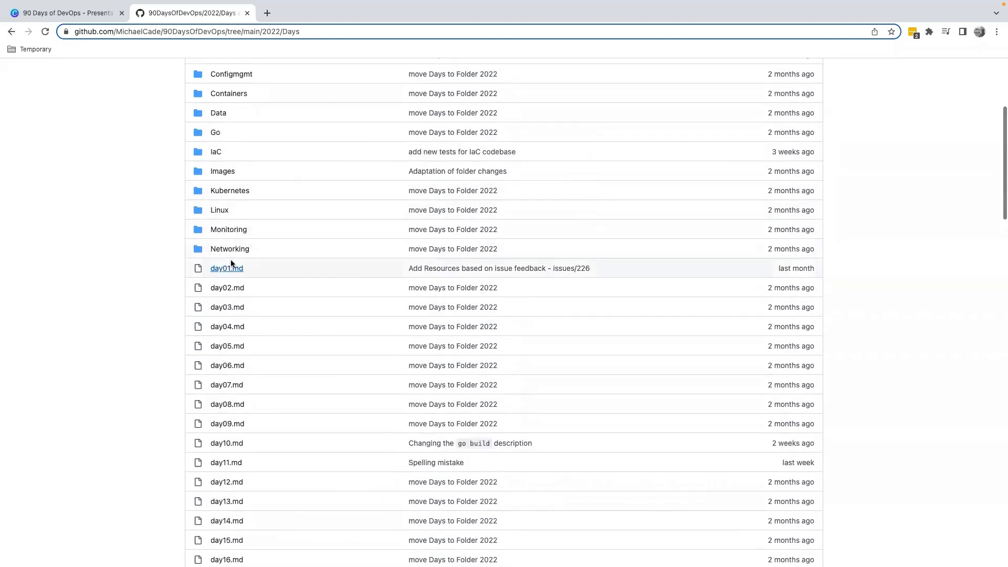
# View day01.md and bring its Resources list of DevOps video links into view
pyautogui.click(226, 268)
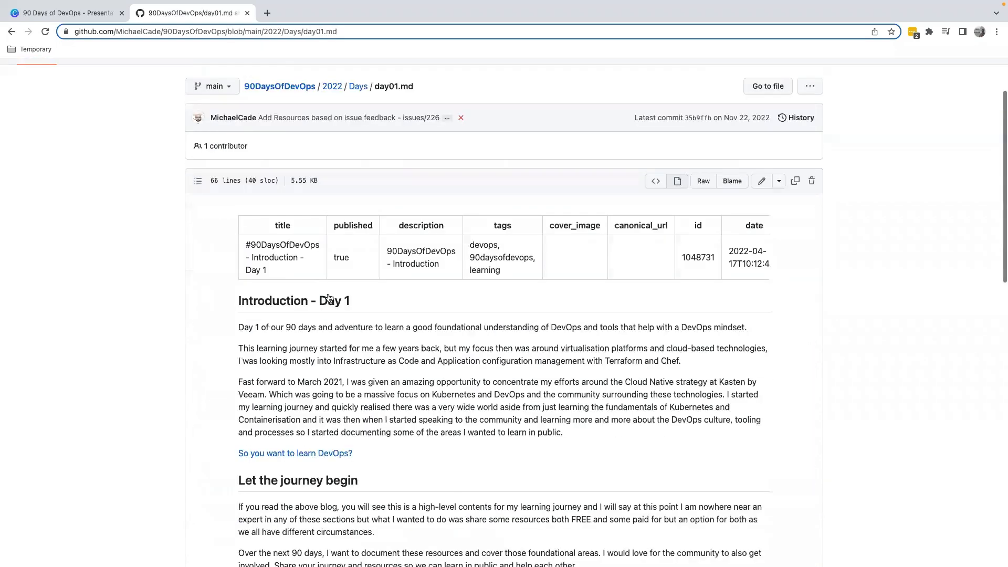
pyautogui.scroll(-3)
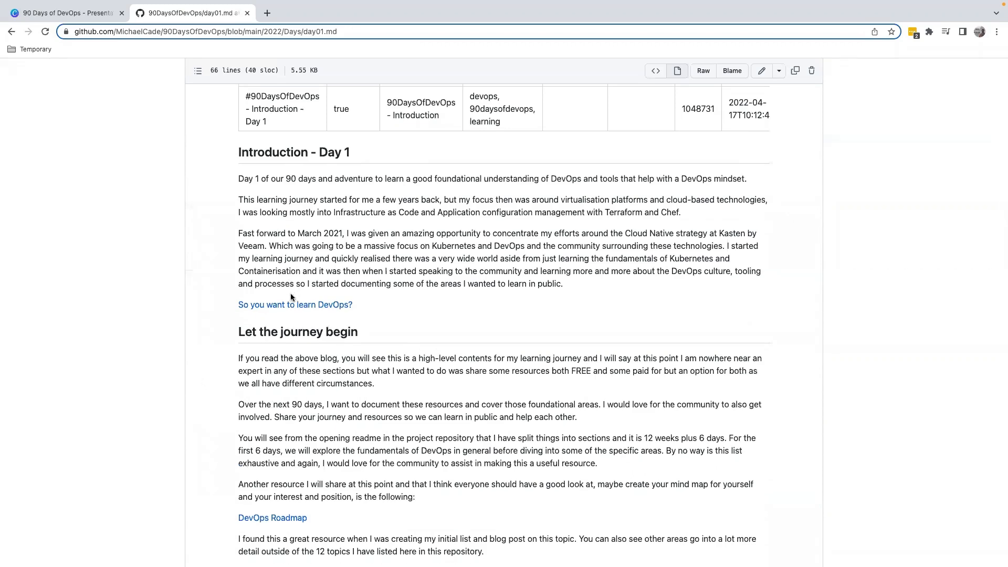
pyautogui.moveTo(337, 158)
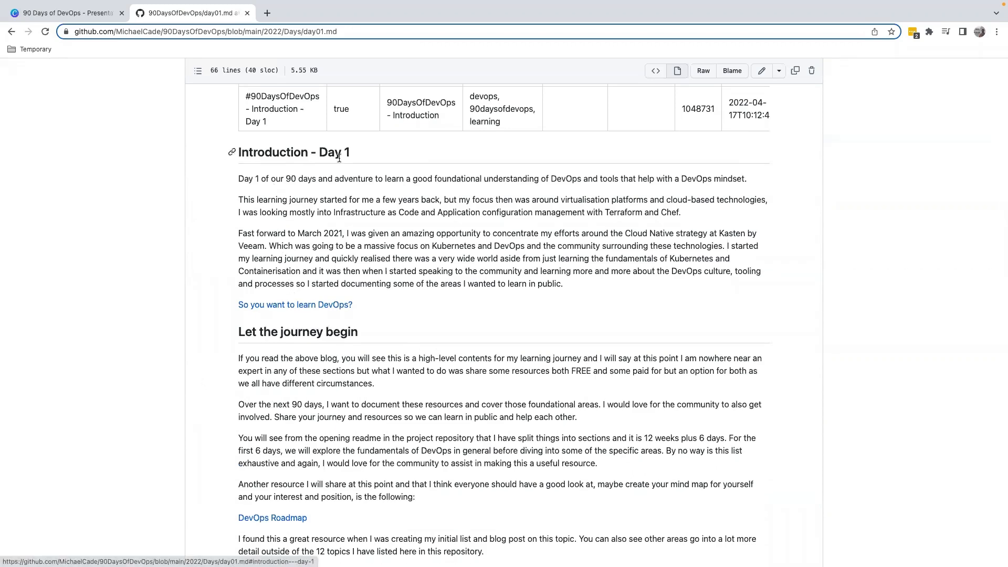
pyautogui.scroll(-3)
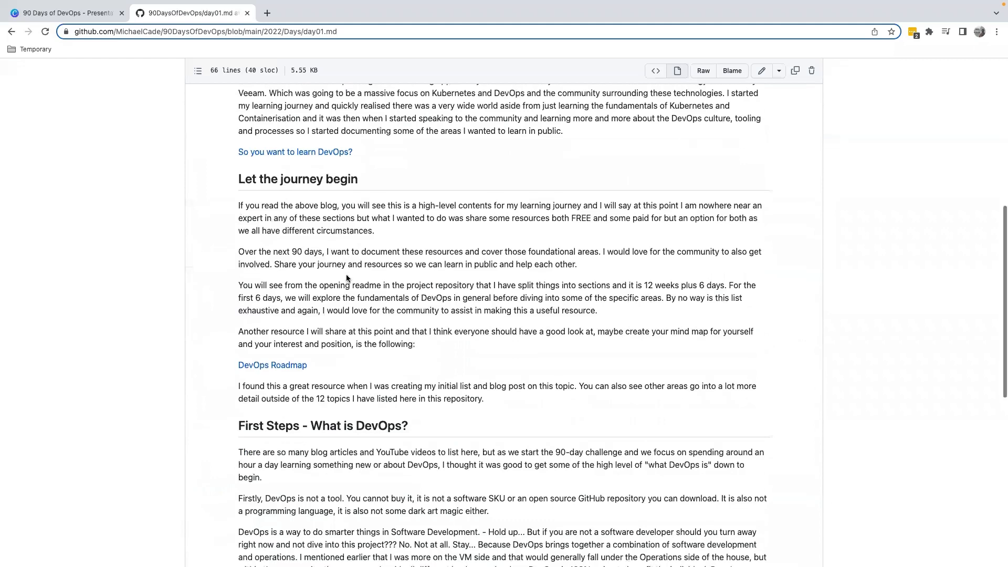
pyautogui.scroll(-3)
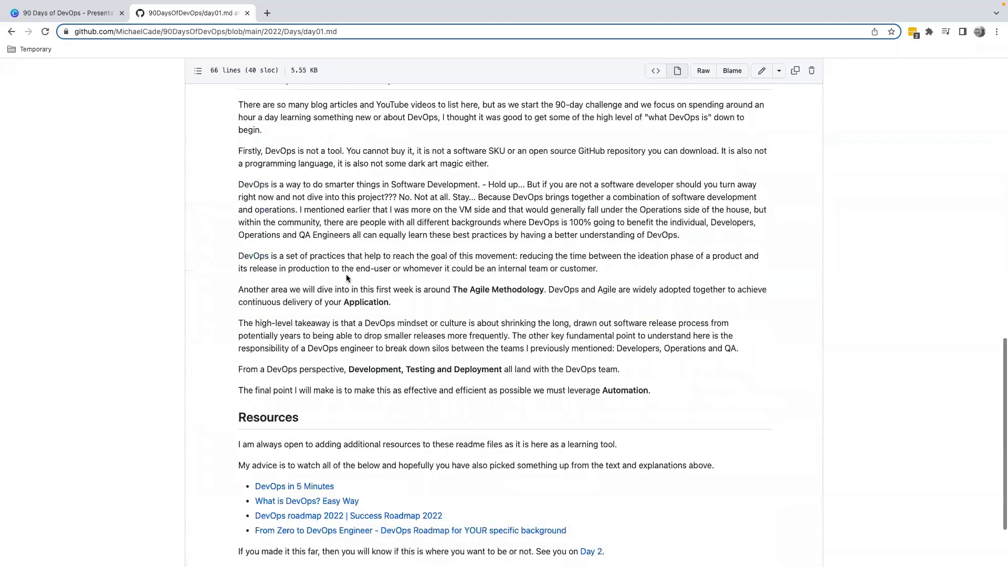
pyautogui.scroll(-3)
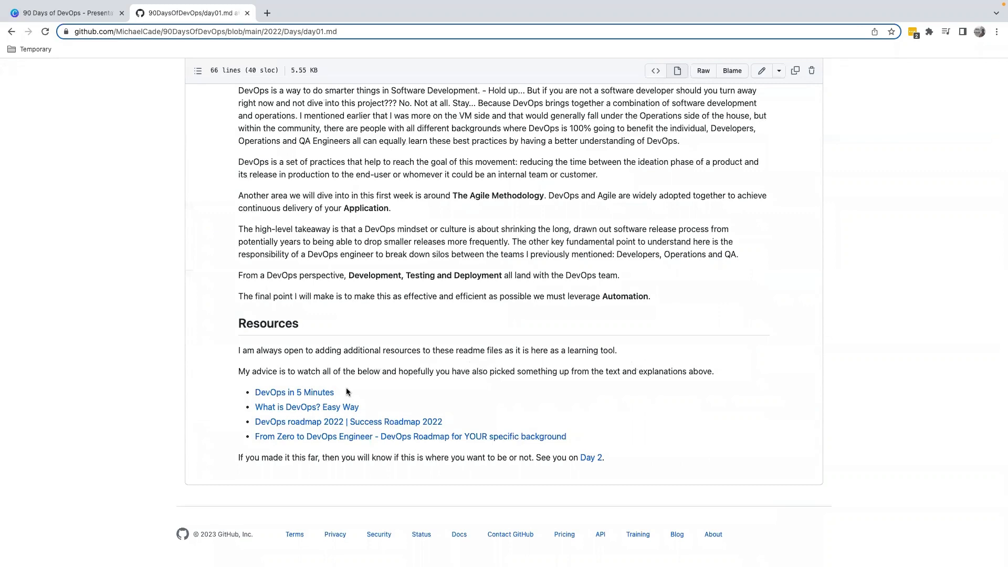
# View the DevOps in 5 Minutes video in a new tab, then return to the notes
pyautogui.rightClick(294, 392)
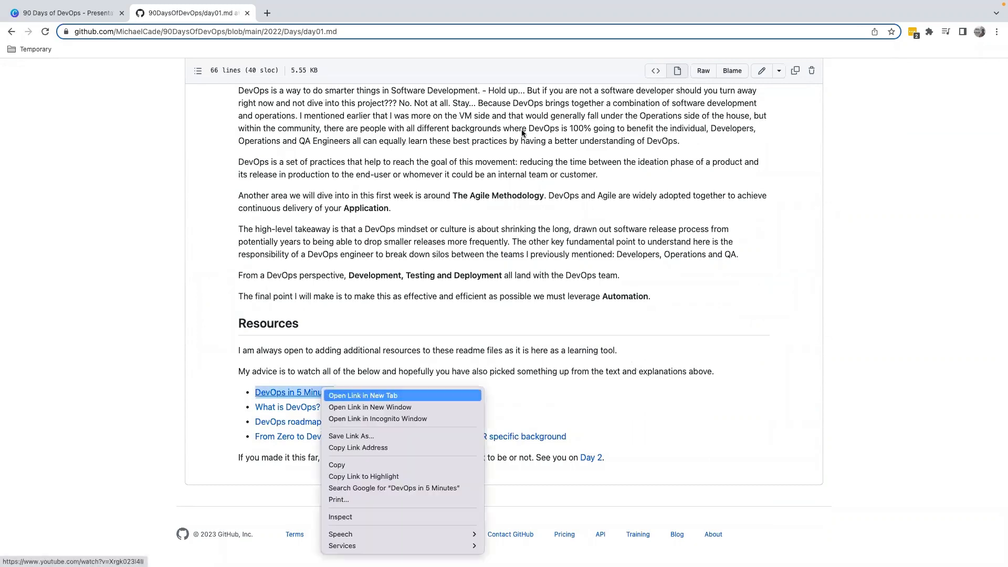
pyautogui.click(362, 396)
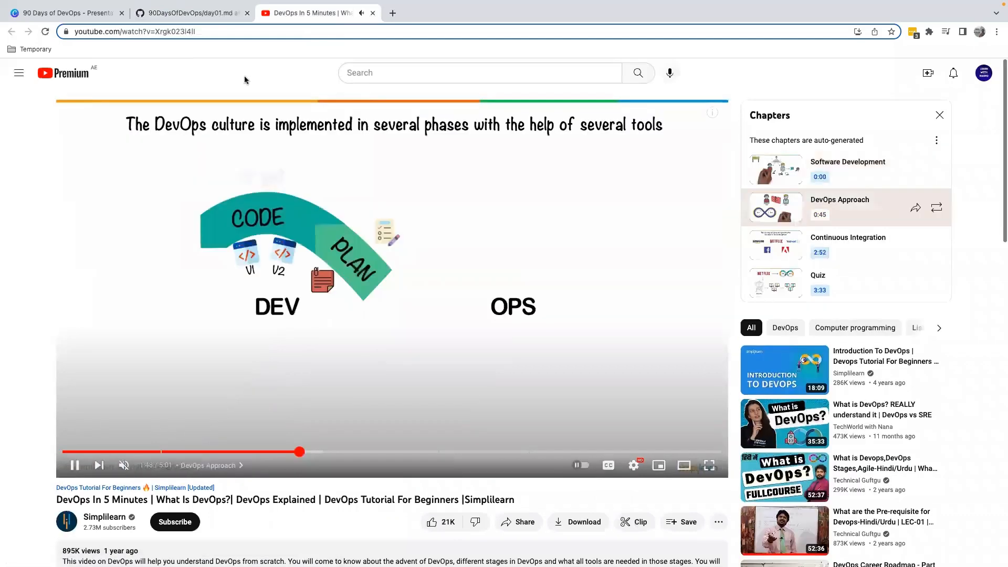
pyautogui.click(188, 12)
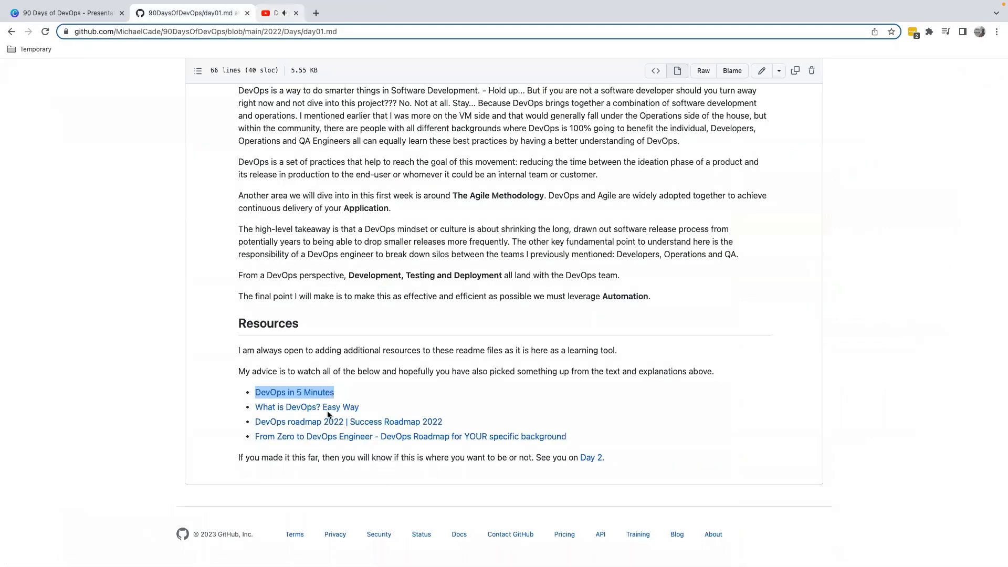
# View the What is DevOps? Easy way video, close it, and return to Introduction - Day 1
pyautogui.click(307, 408)
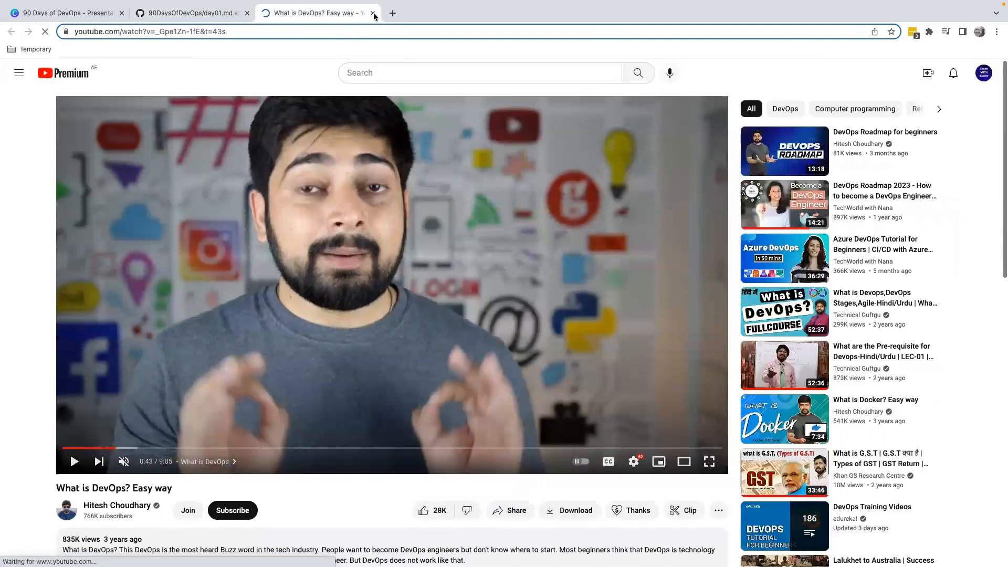
pyautogui.click(372, 13)
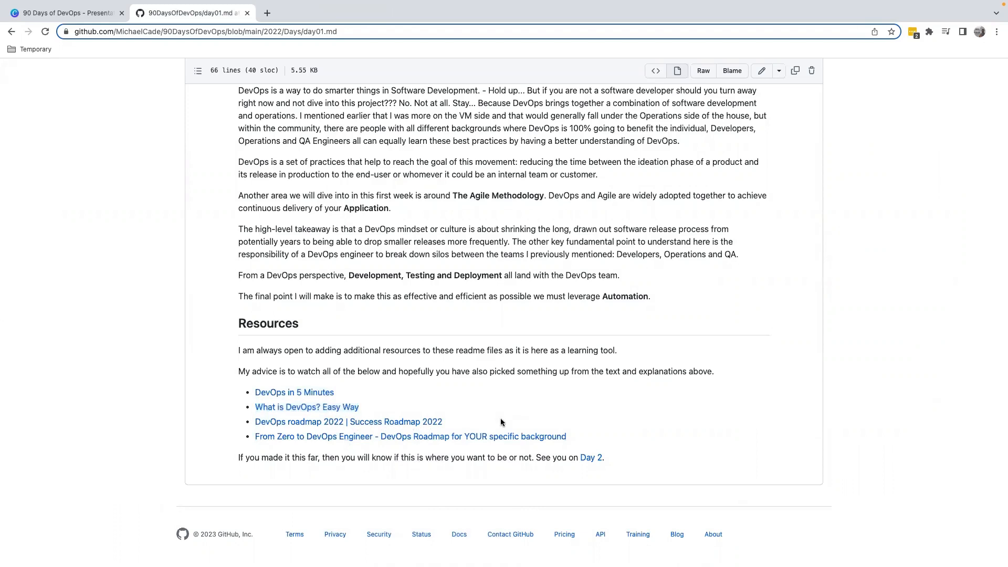
pyautogui.scroll(3)
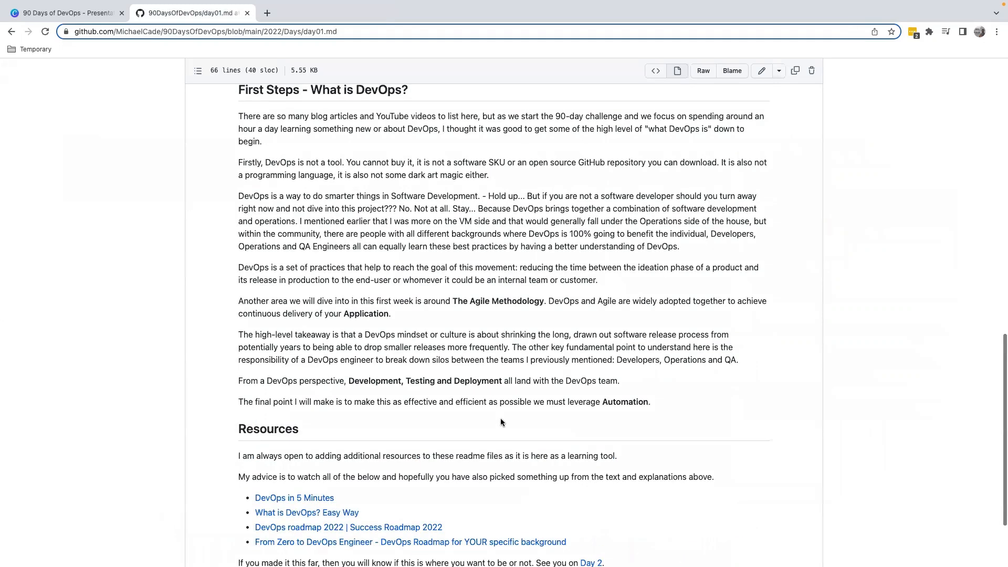
pyautogui.scroll(3)
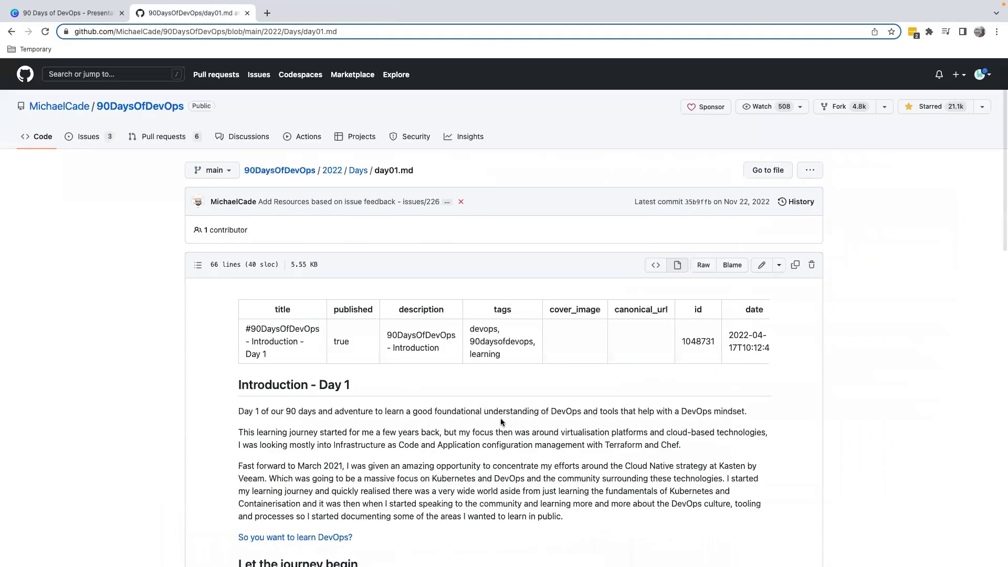